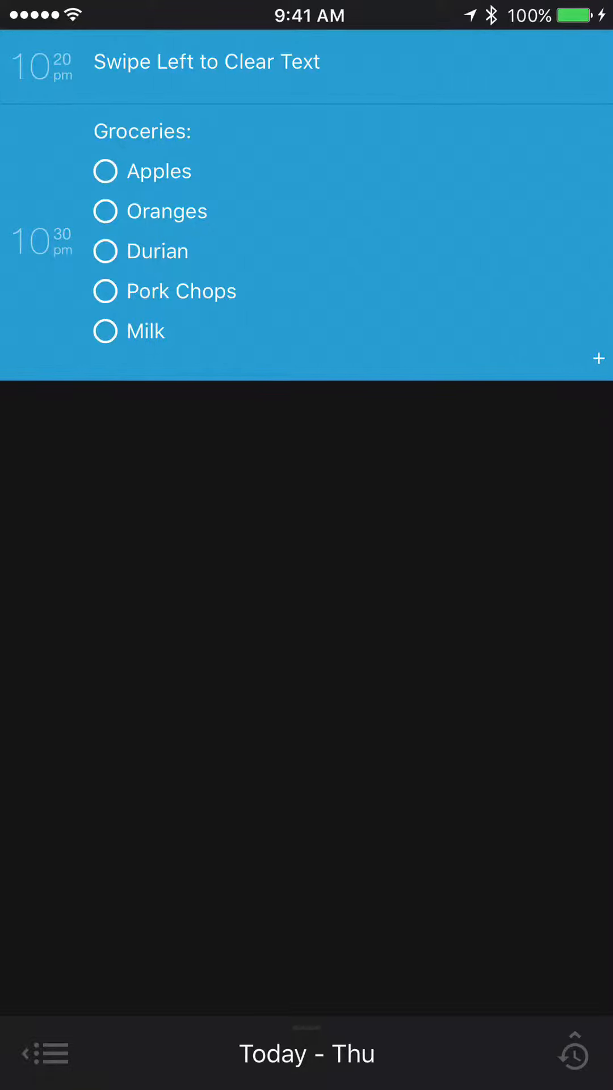
Step: Enter edit mode on the 10:20 pm 'Swipe Left to Clear Text' reminder
left_click(206, 61)
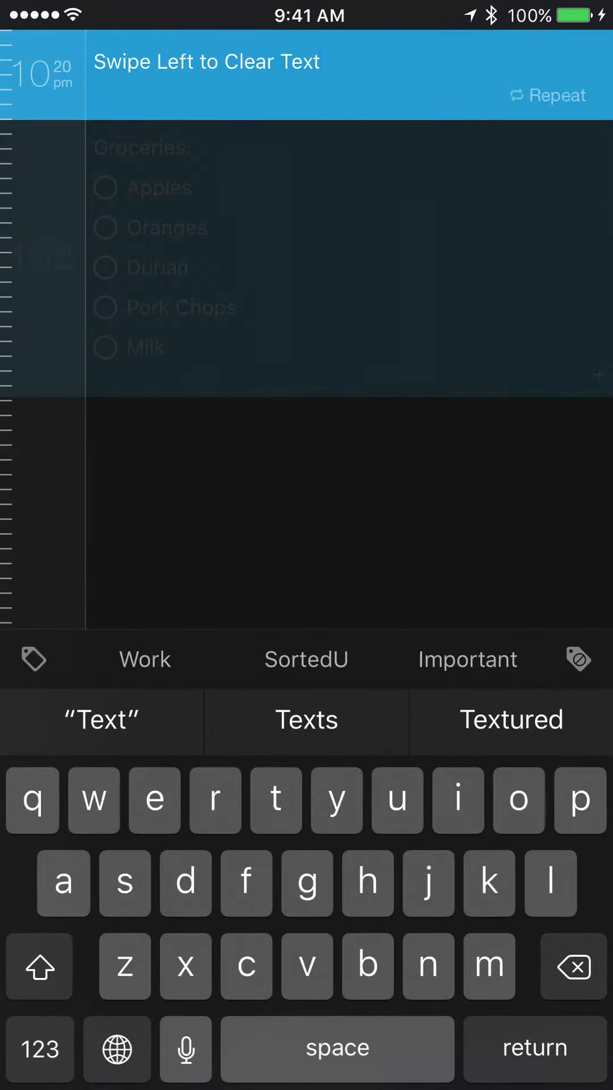
Step: Clear the text by swiping left, retype 'Swipe Left to Clear Text', confirm, and start editing Groceries
left_click(209, 61)
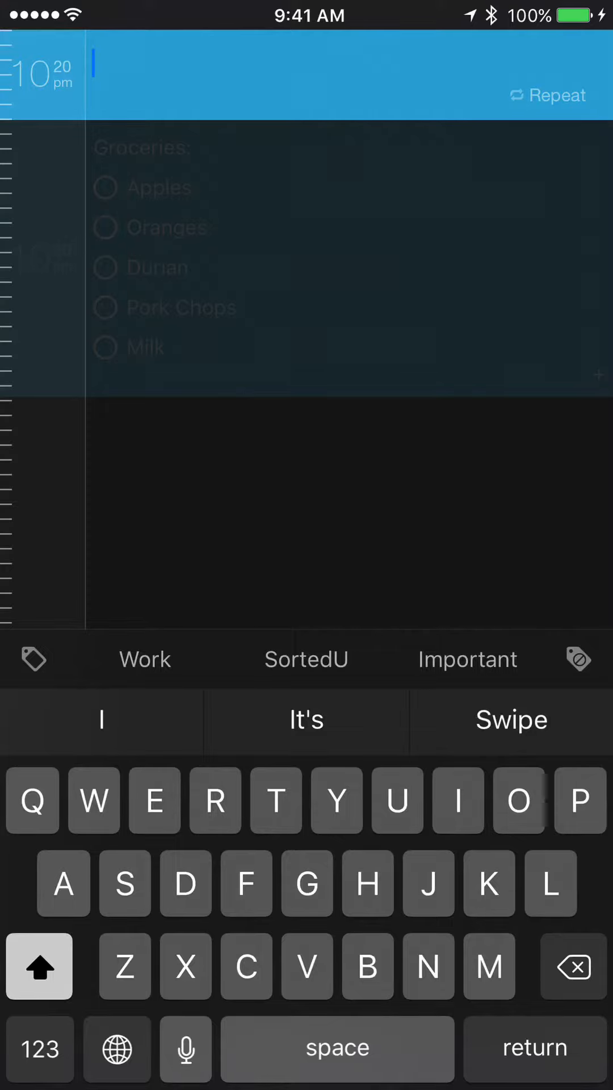
type("Swipe Left to Clear Text")
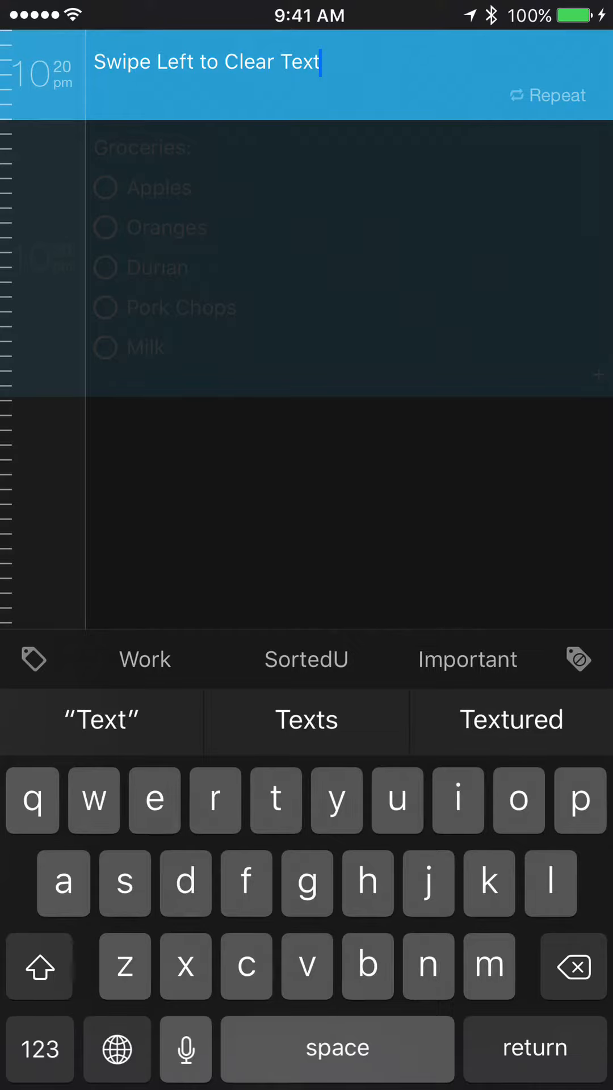
key("return")
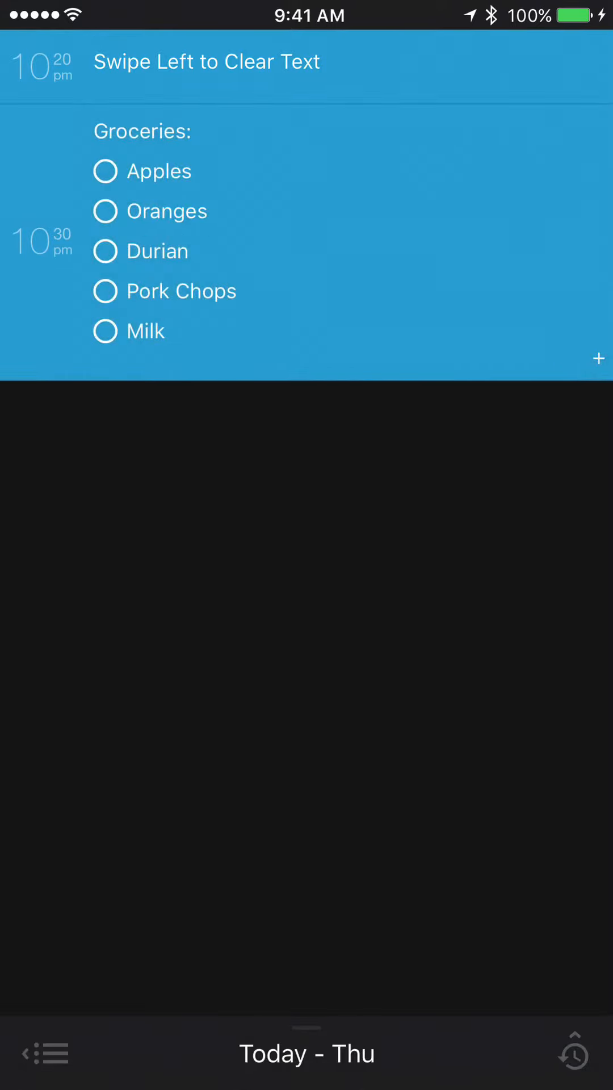
left_click(167, 212)
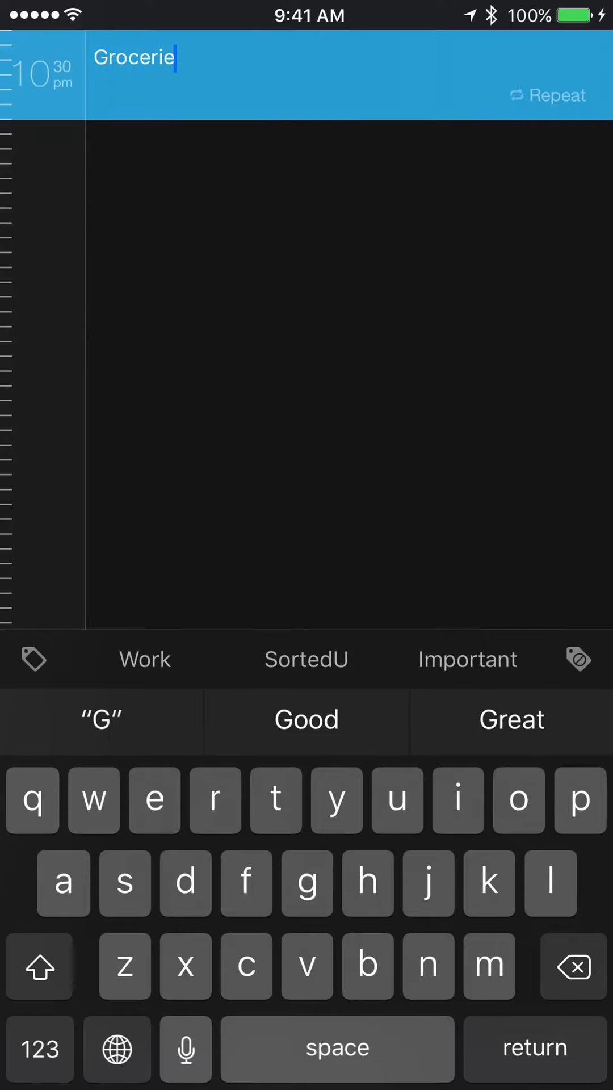
Step: Finish the title as 'Groceries', then swipe left to empty the field
type("s")
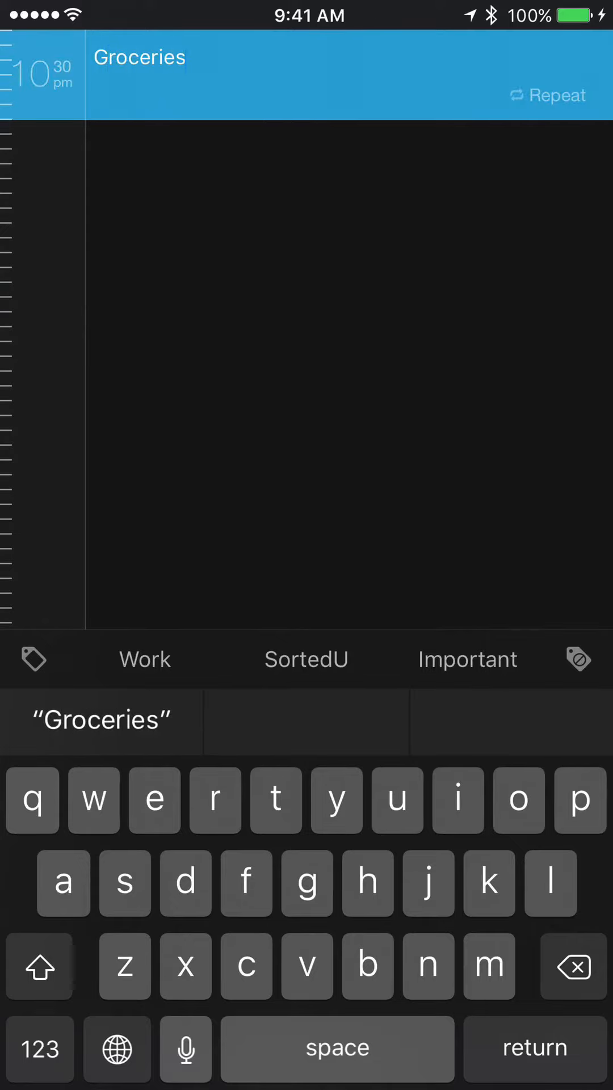
key("return")
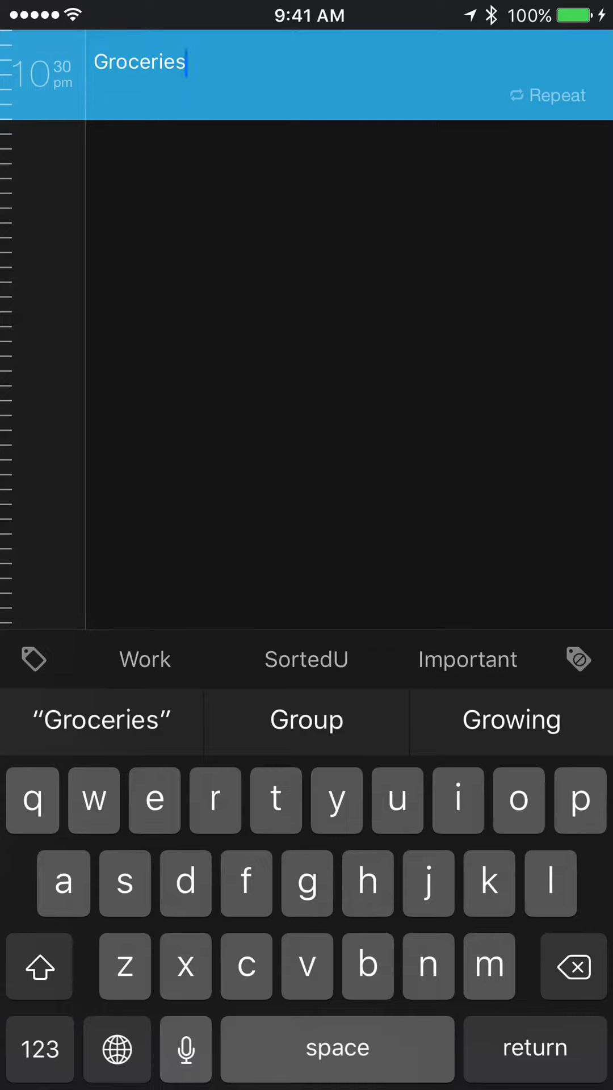
left_click(572, 965)
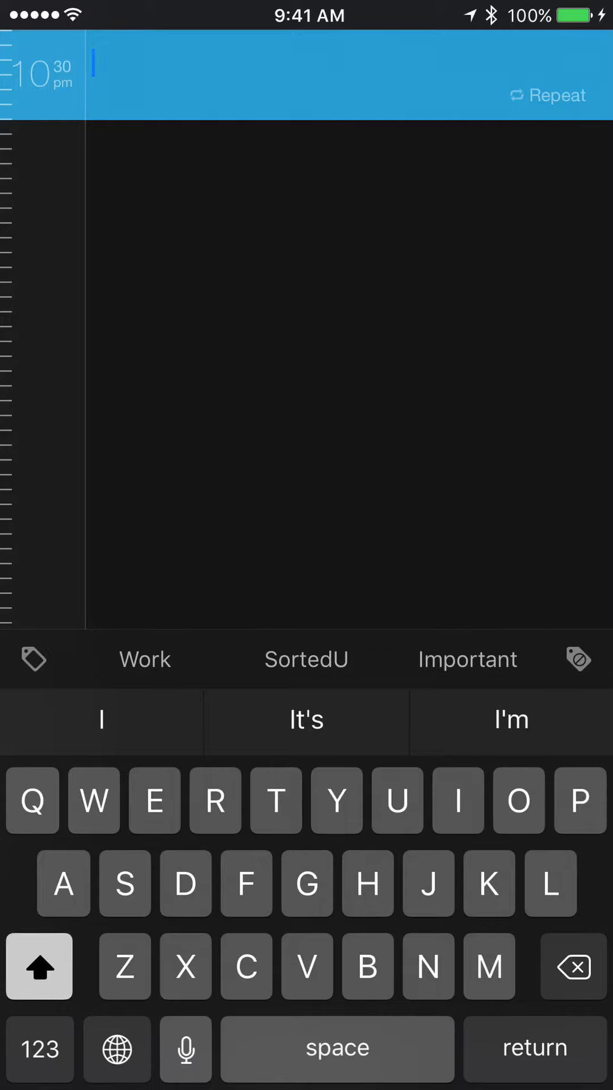